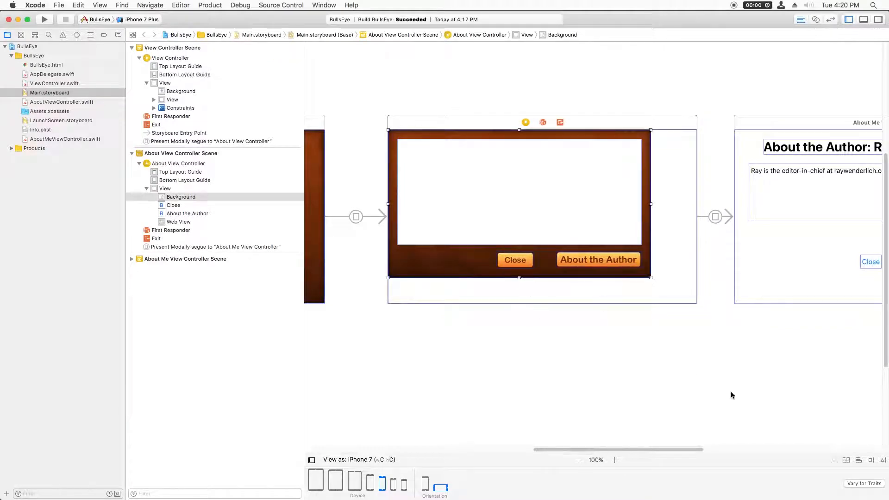
# Step: Pin the Background image with 0 spacing on all four edges
pyautogui.click(852, 431)
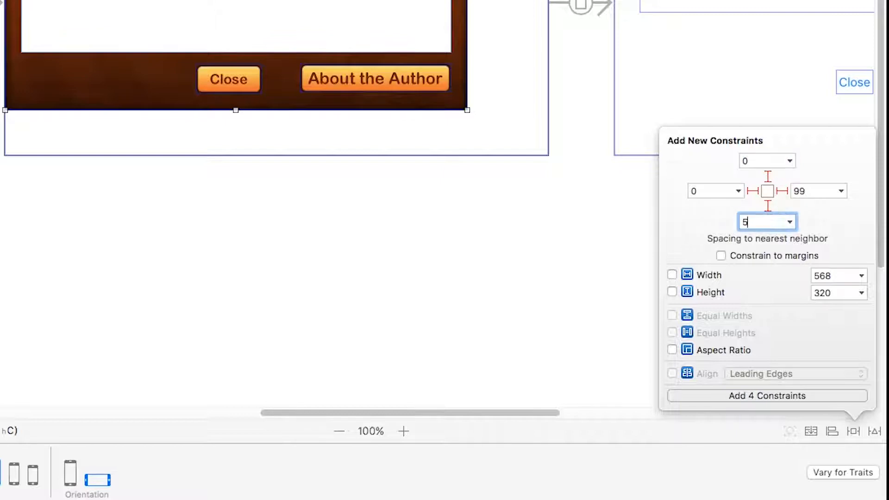
pyautogui.write('0')
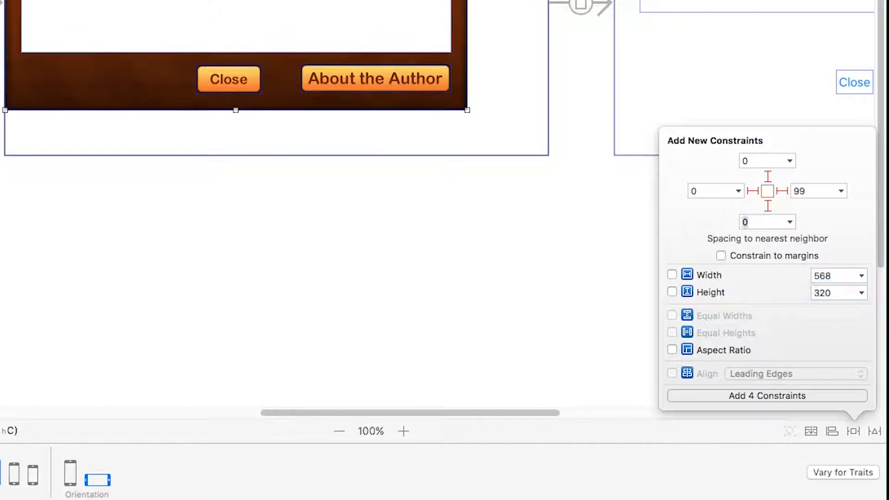
pyautogui.click(813, 191)
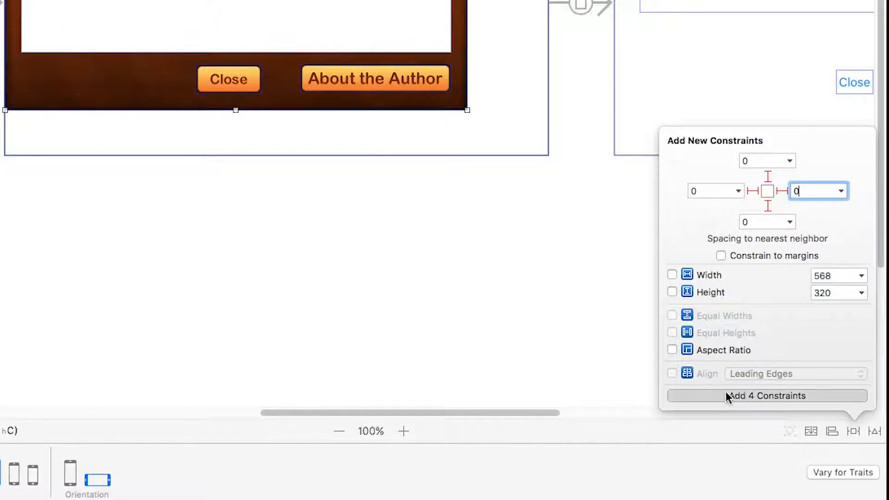
pyautogui.click(767, 395)
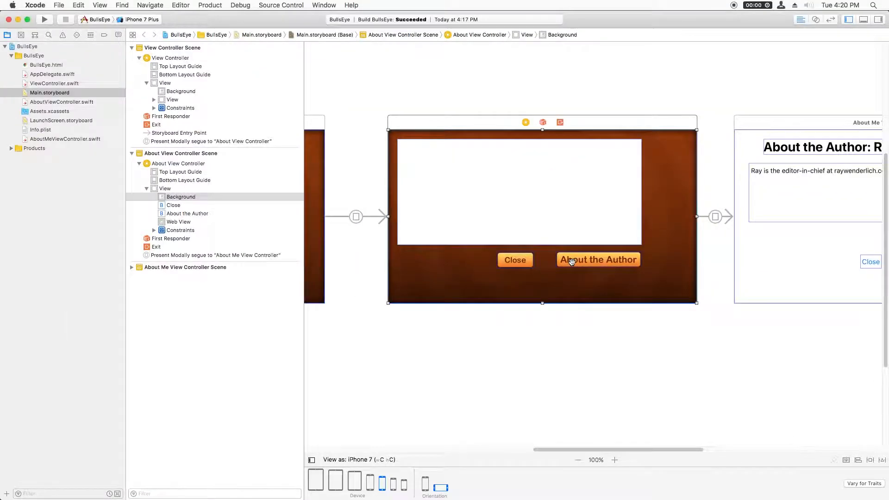
pyautogui.click(514, 259)
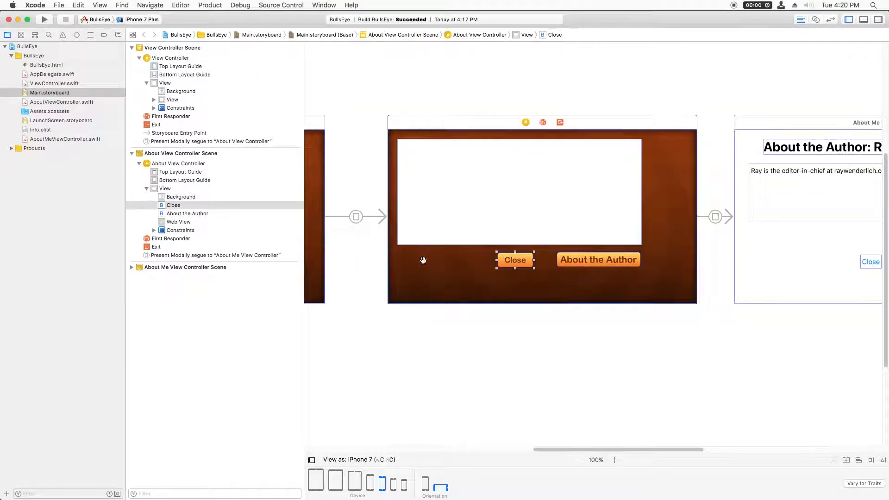
pyautogui.moveTo(718, 304)
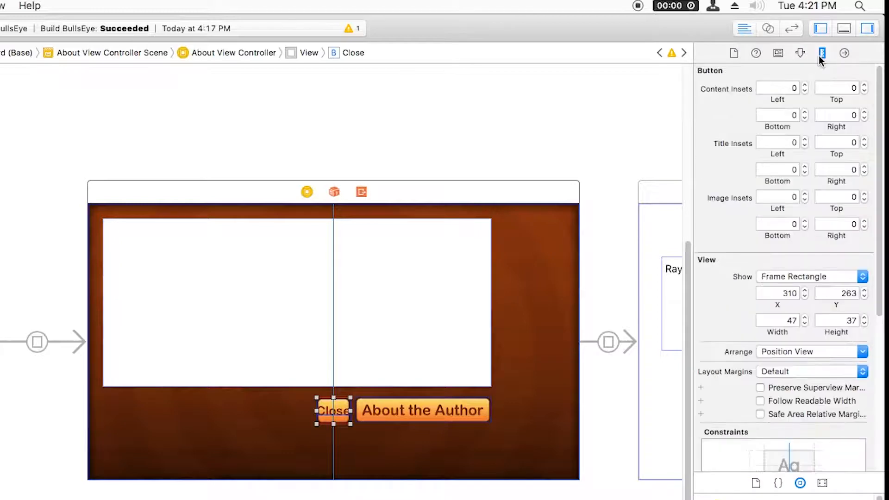
pyautogui.moveTo(798, 325)
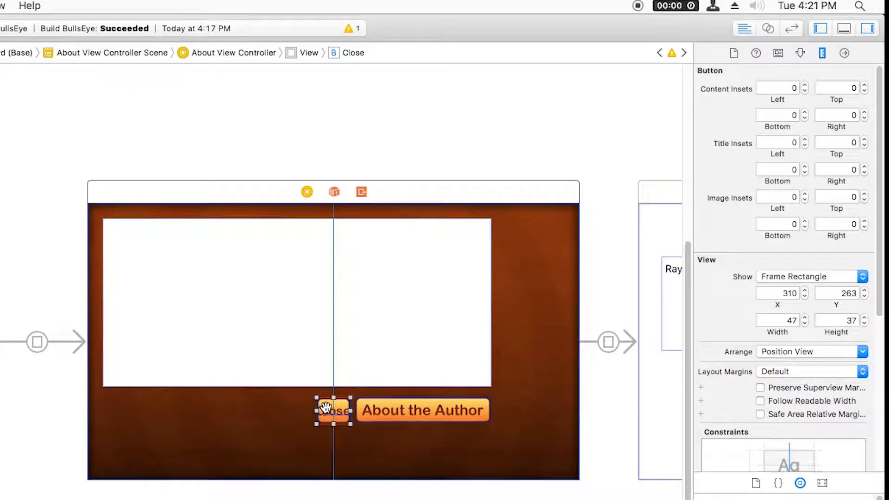
pyautogui.moveTo(326, 462)
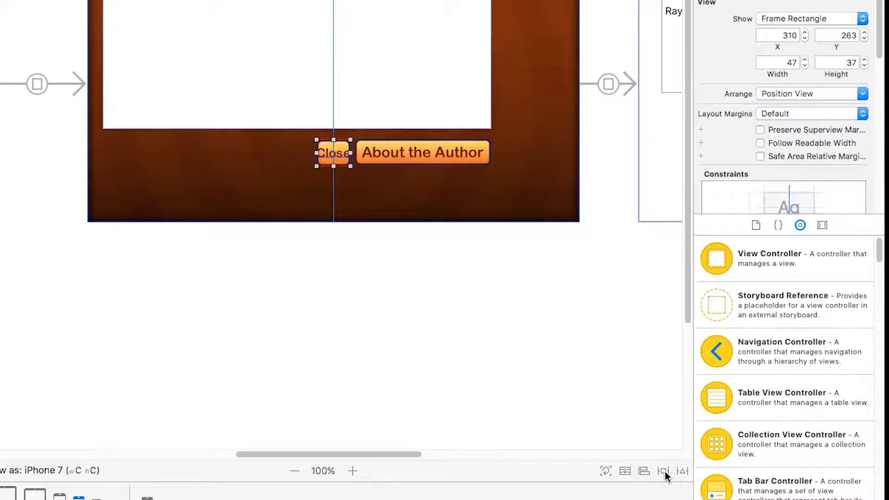
# Step: Give the Close button a 20-point bottom spacing constraint
pyautogui.click(663, 471)
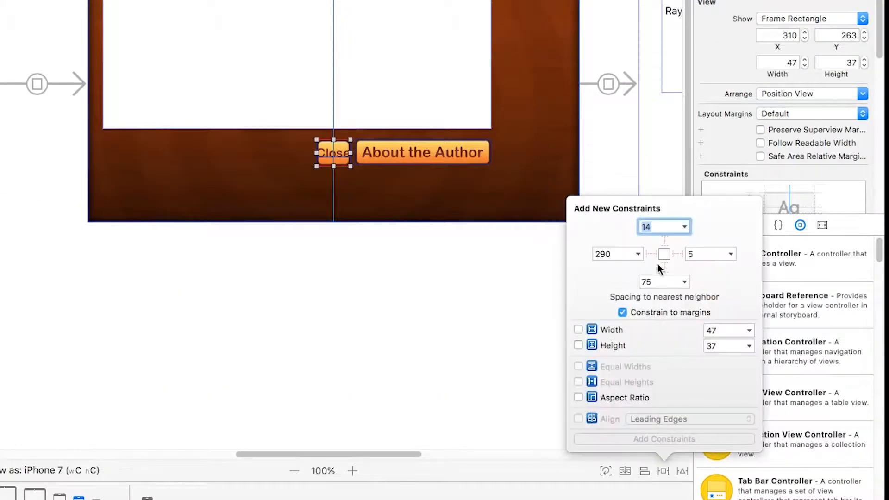
pyautogui.write('20')
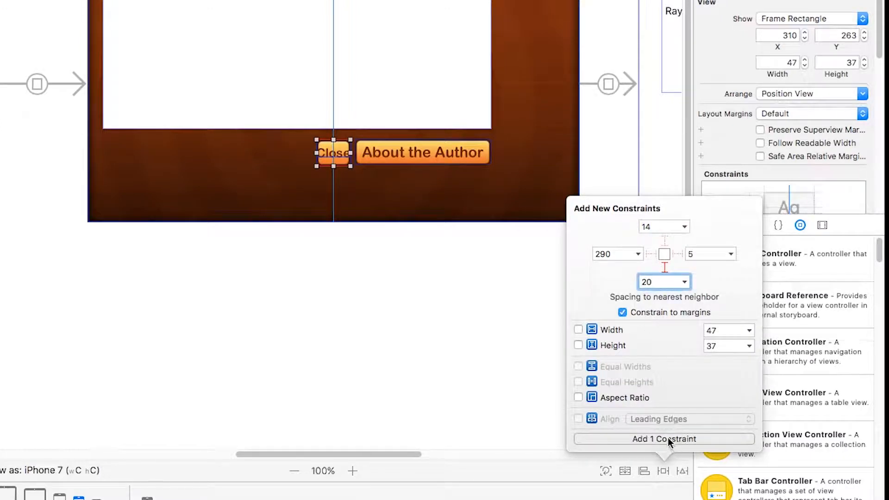
pyautogui.click(664, 439)
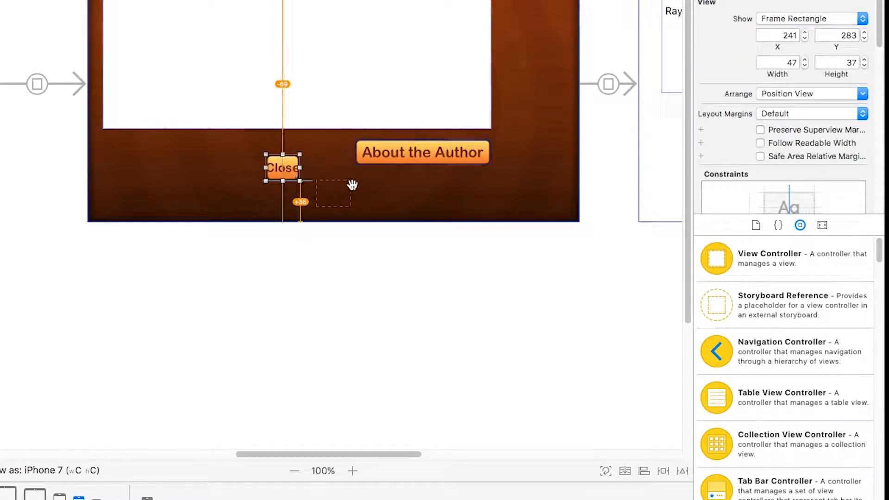
pyautogui.moveTo(334, 206)
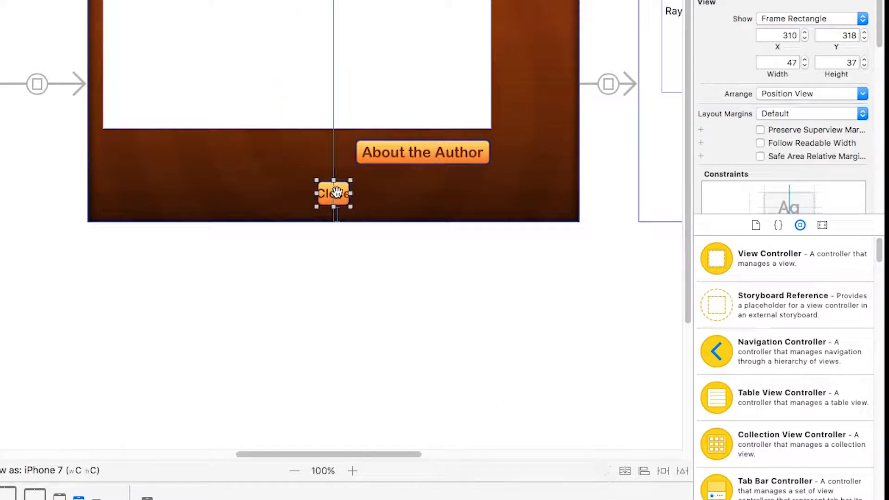
pyautogui.moveTo(283, 164)
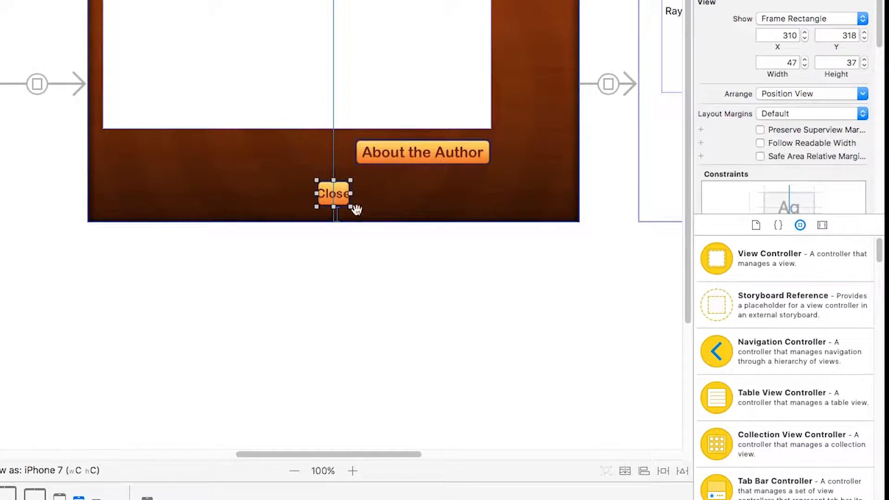
# Step: Deselect Close on the canvas and select the About the Author button
pyautogui.click(357, 244)
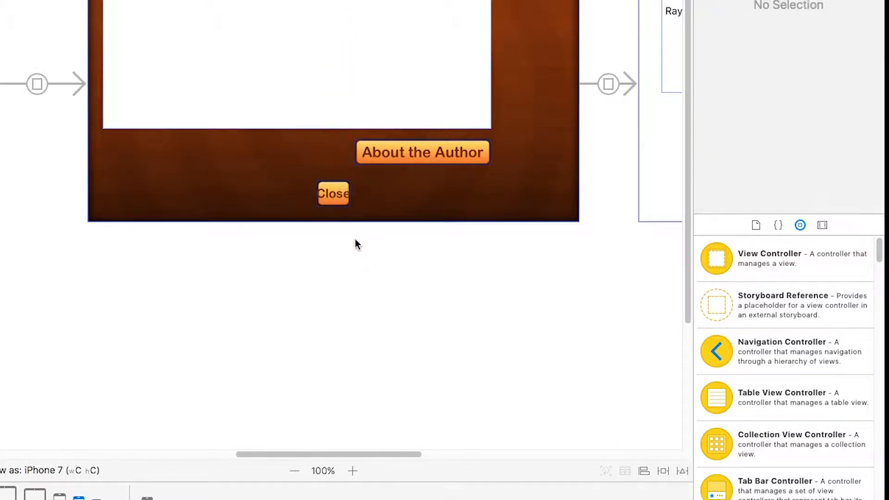
pyautogui.click(422, 151)
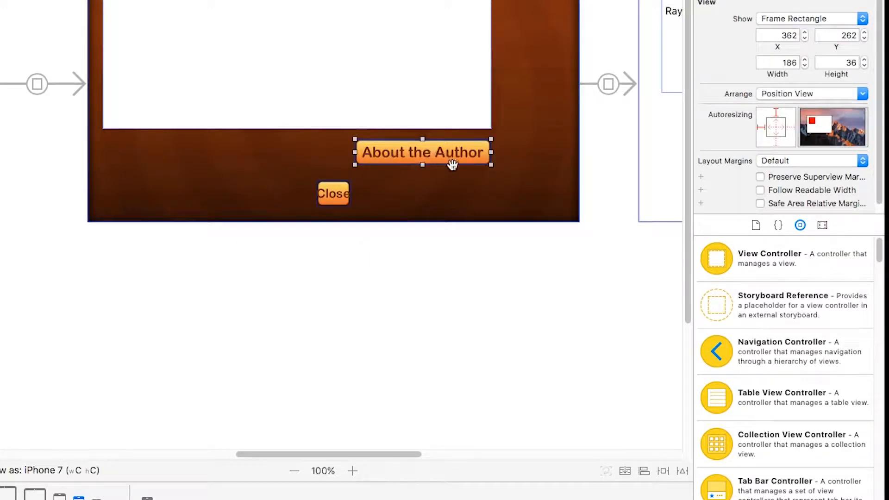
# Step: Pin About the Author 20 from right and bottom; pin the web view 20 top/sides, 8 bottom
pyautogui.click(663, 472)
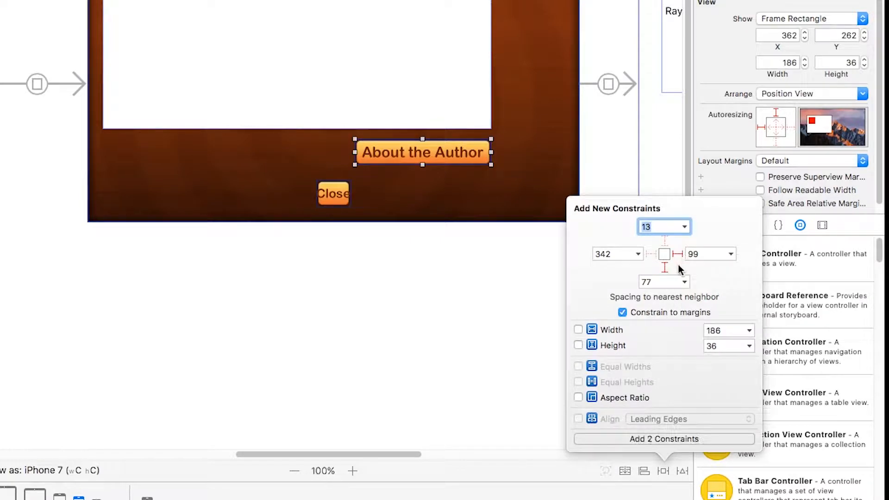
pyautogui.click(664, 282)
pyautogui.write('20')
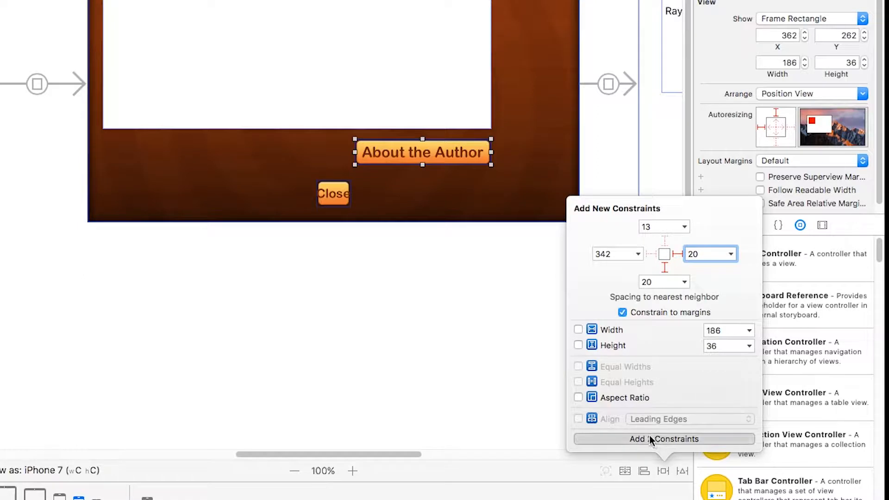
pyautogui.click(664, 439)
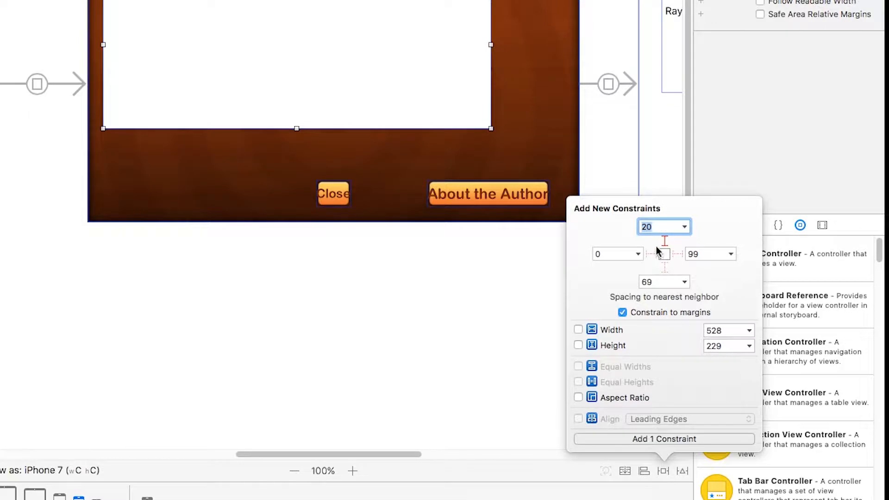
pyautogui.click(651, 254)
pyautogui.write('8')
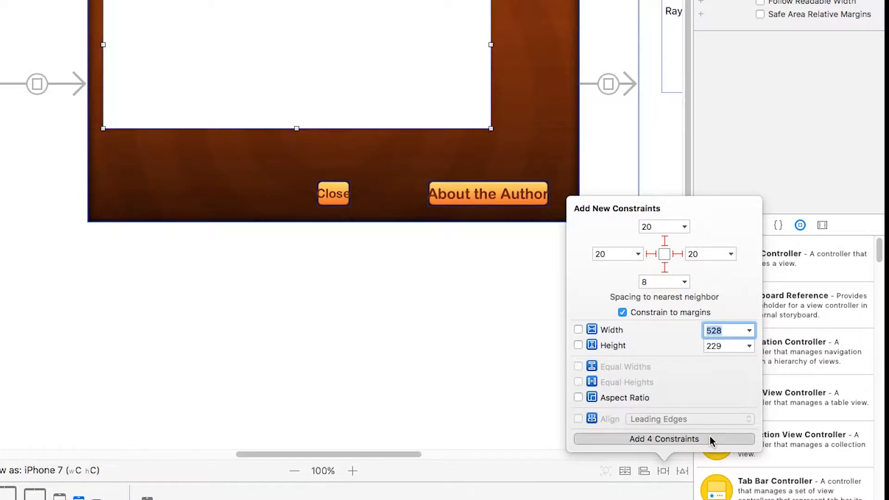
pyautogui.click(664, 439)
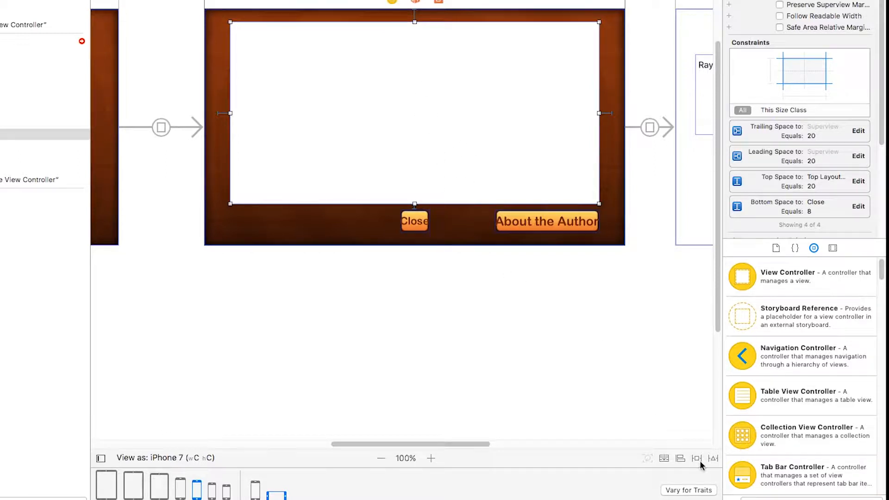
# Step: Add a web view bottom spacing constraint measured from the main View
pyautogui.click(697, 458)
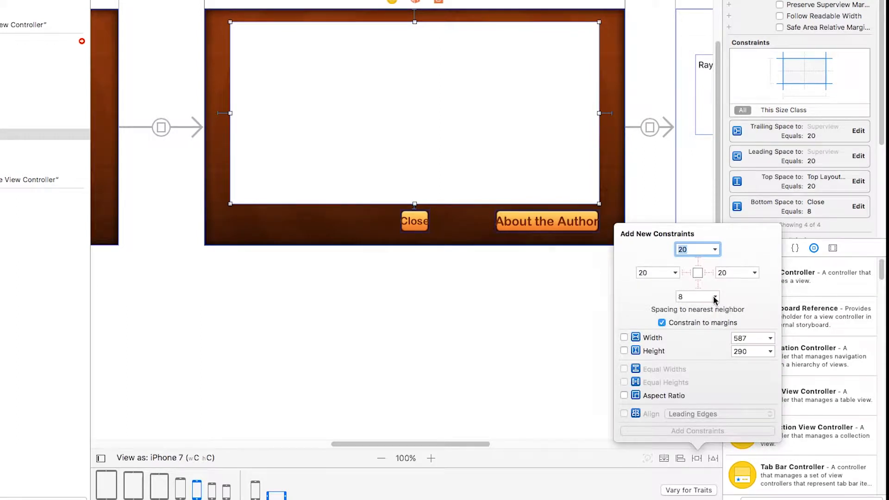
pyautogui.click(713, 296)
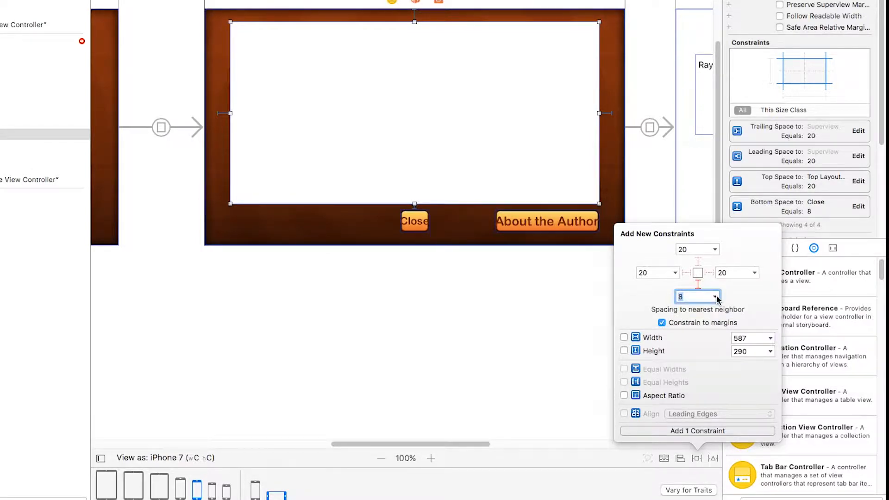
pyautogui.click(714, 296)
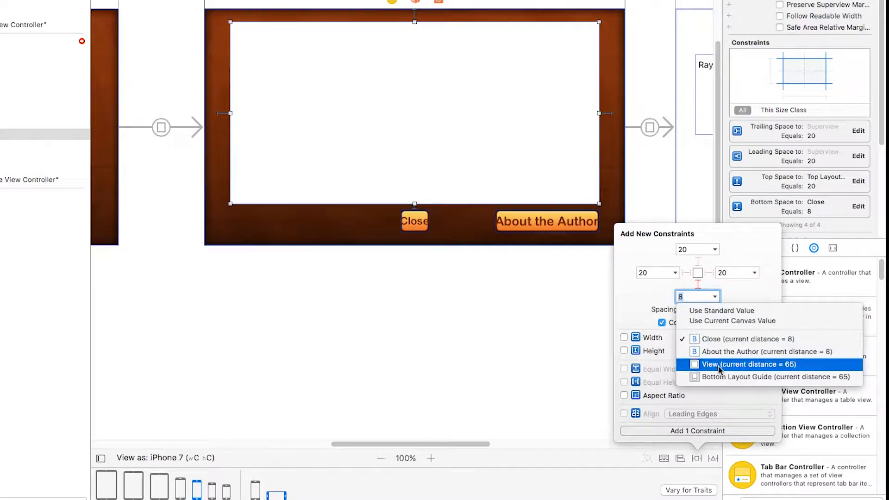
pyautogui.click(749, 364)
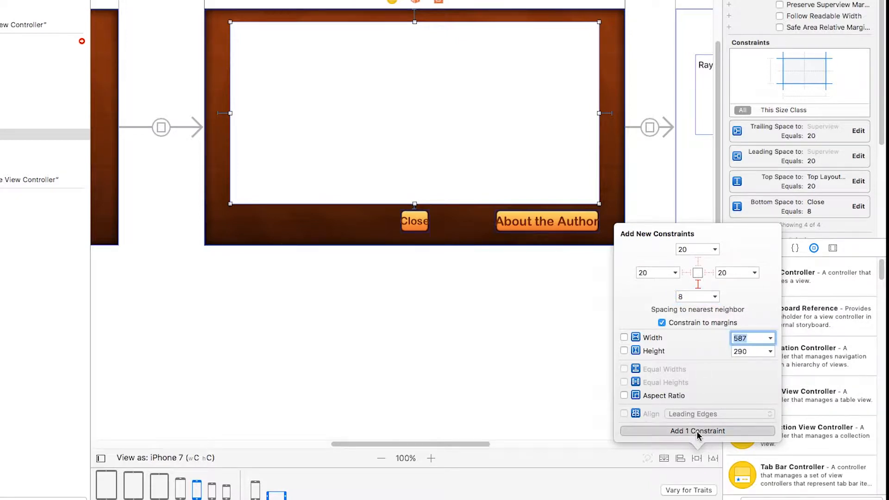
pyautogui.click(697, 431)
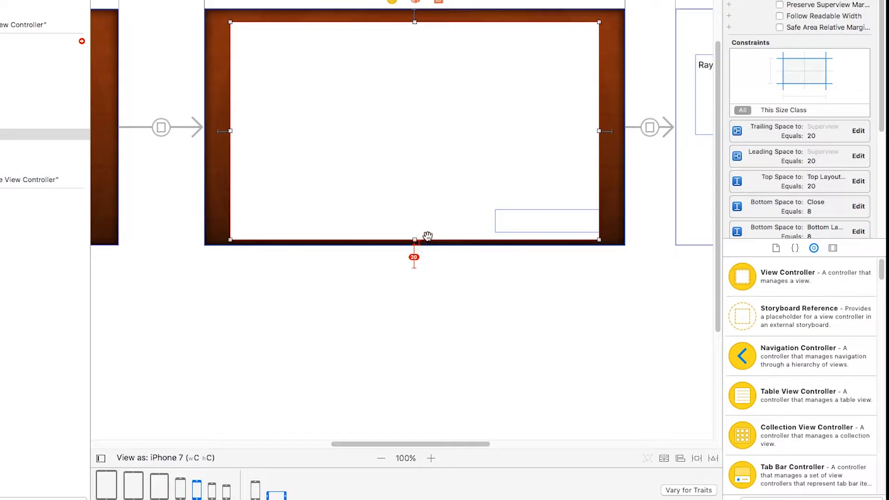
pyautogui.moveTo(423, 180)
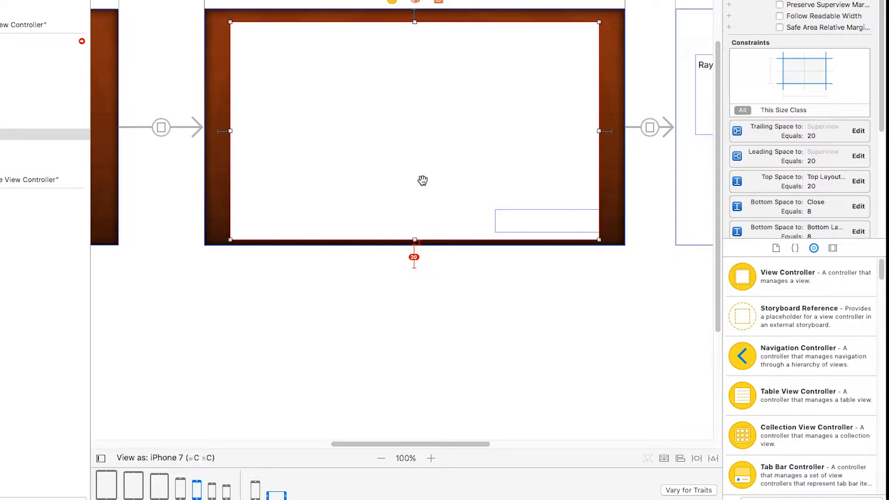
pyautogui.moveTo(416, 219)
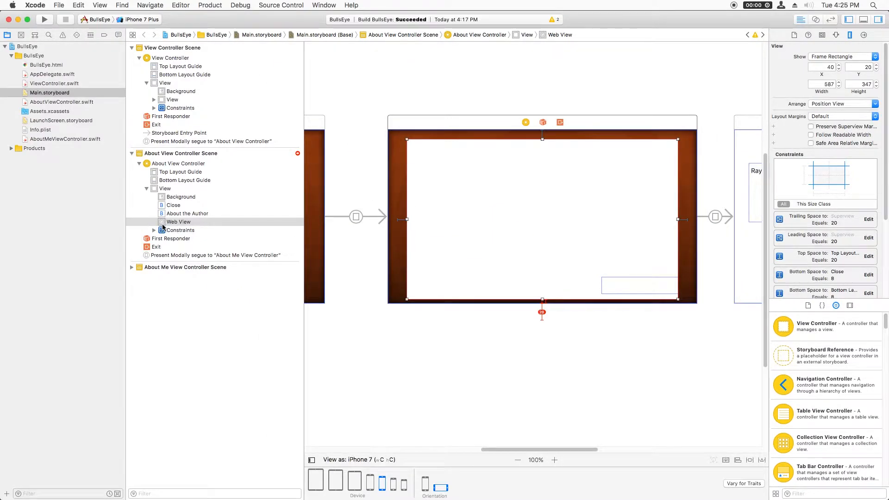
pyautogui.click(179, 222)
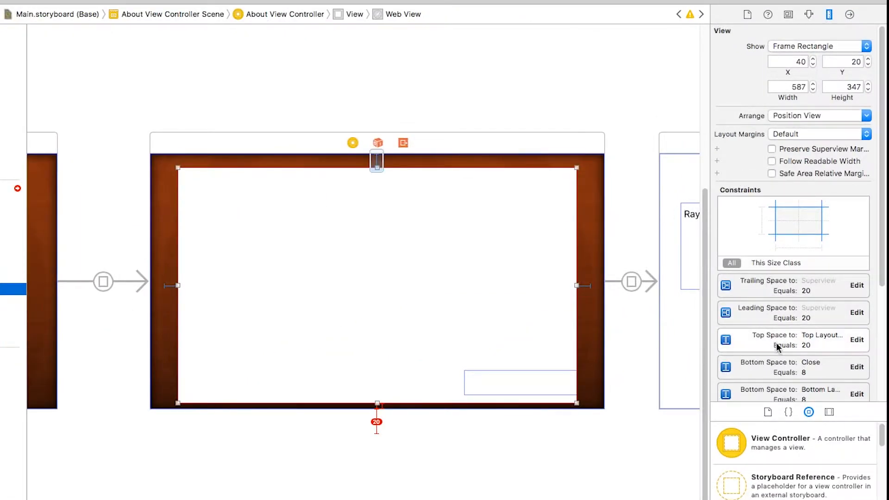
pyautogui.scroll(-3)
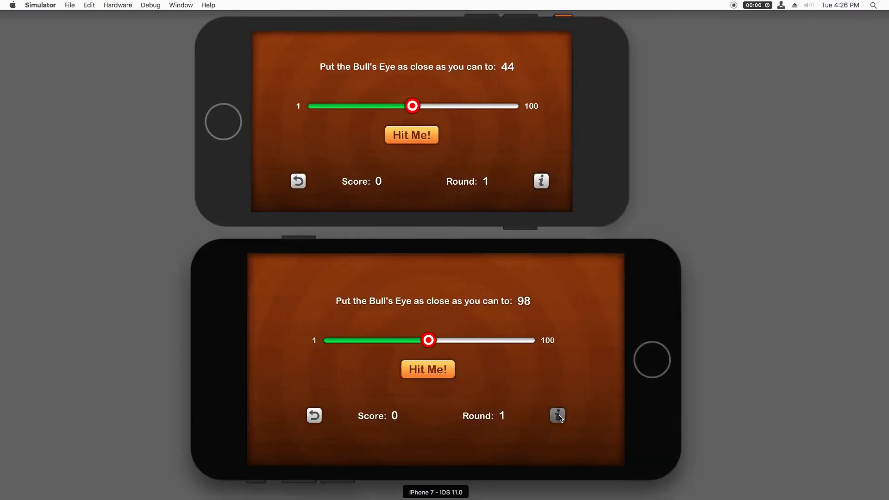
# Step: Tap the info (i) button in the iPhone 7 simulator to show About
pyautogui.click(557, 416)
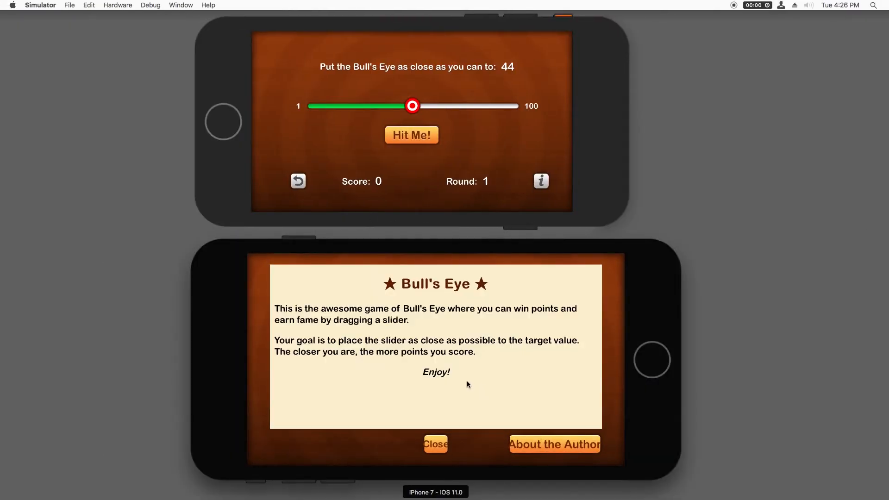